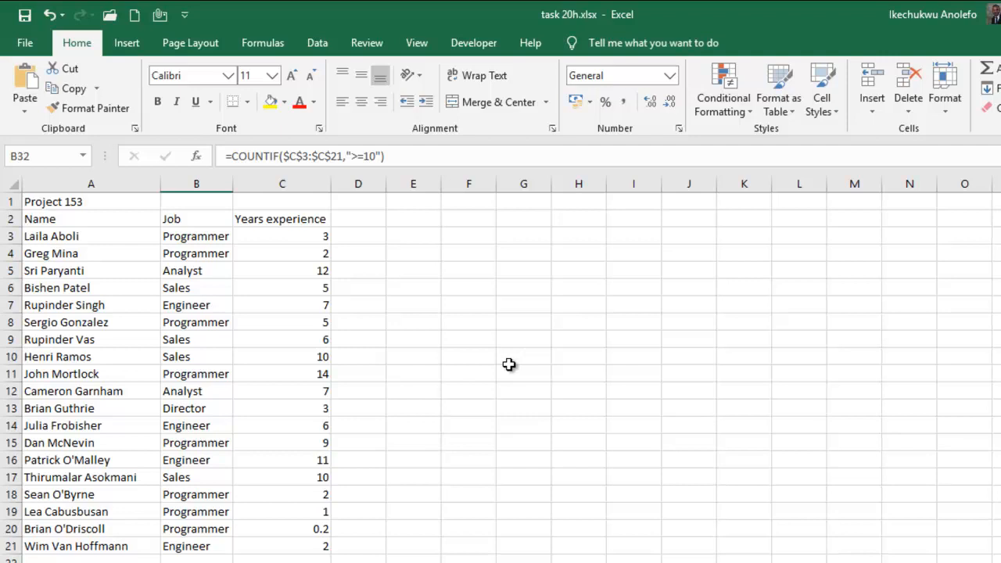
mouse_move(467, 345)
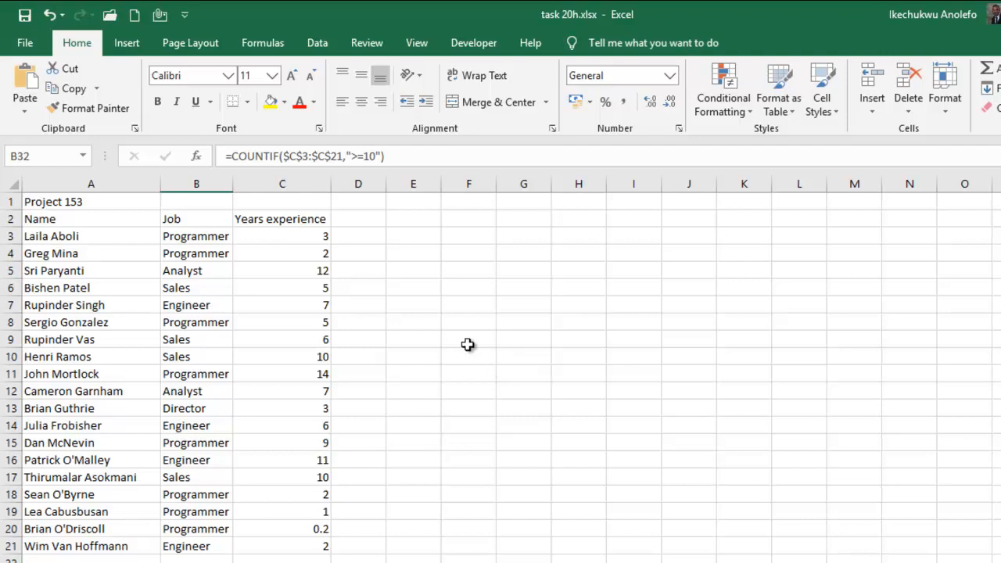
Step: Save a copy of the workbook on this PC as 'task 20i.xlsx', replacing the 'task 20h' name
scroll("down", 3)
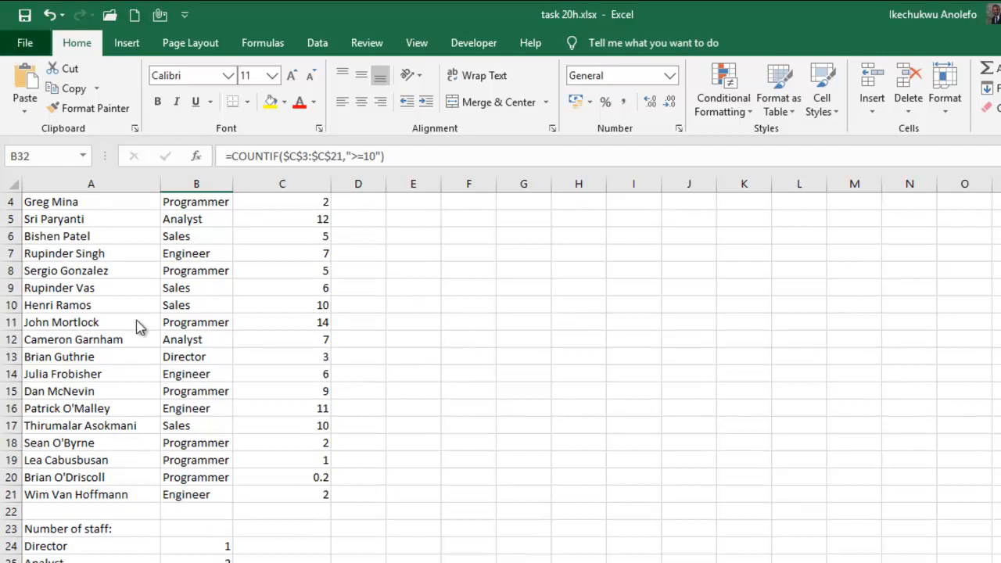
left_click(25, 43)
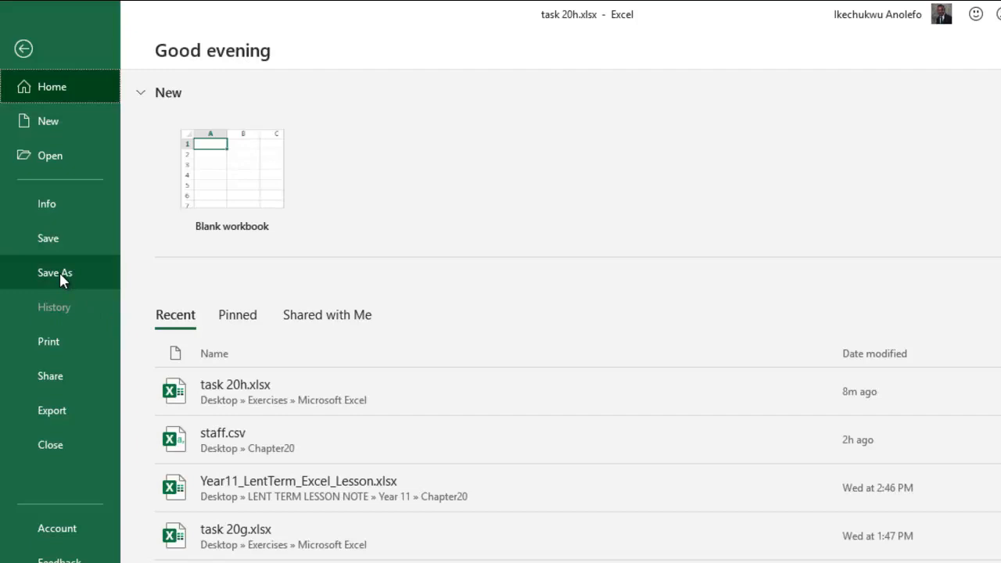
left_click(55, 272)
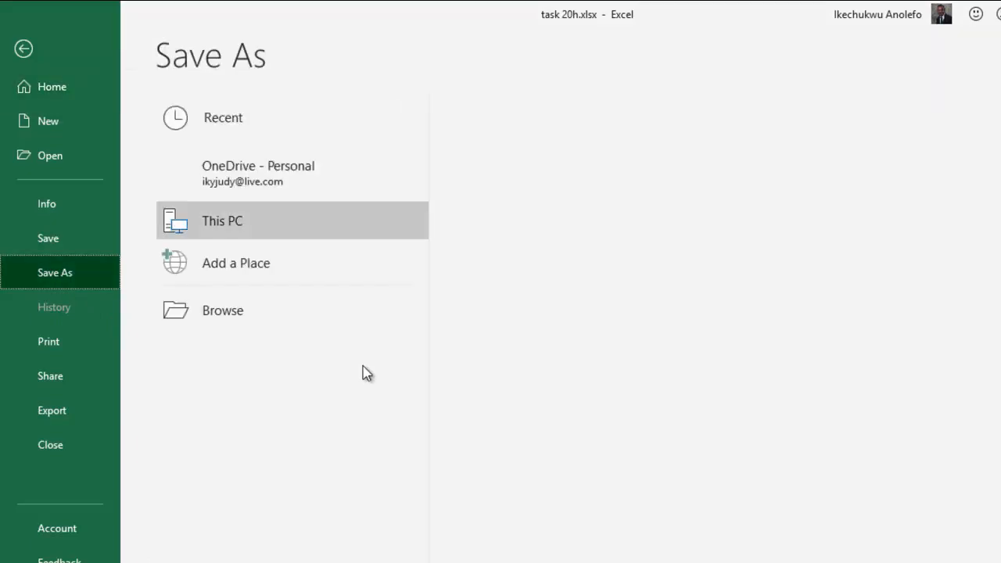
left_click(222, 221)
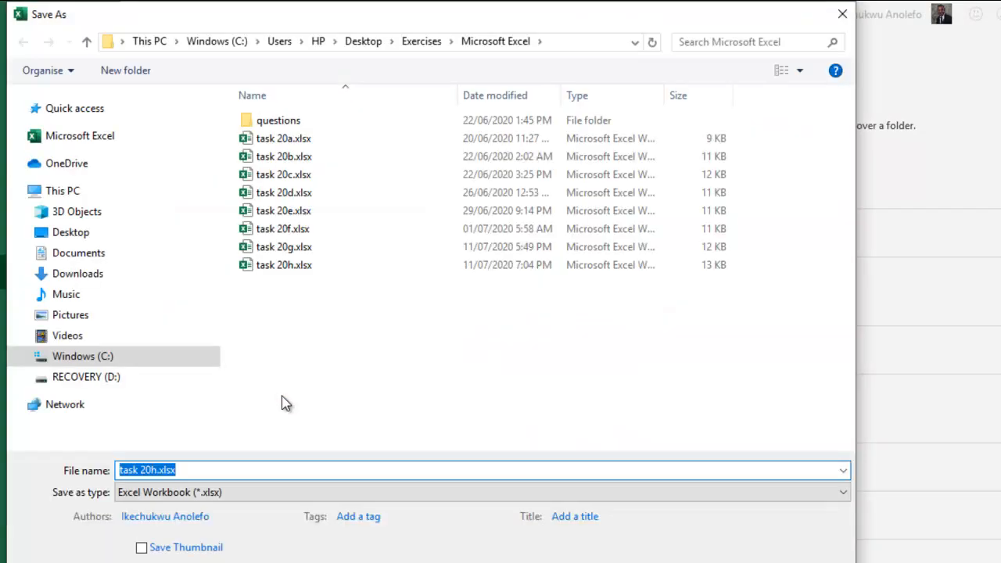
left_click(197, 469)
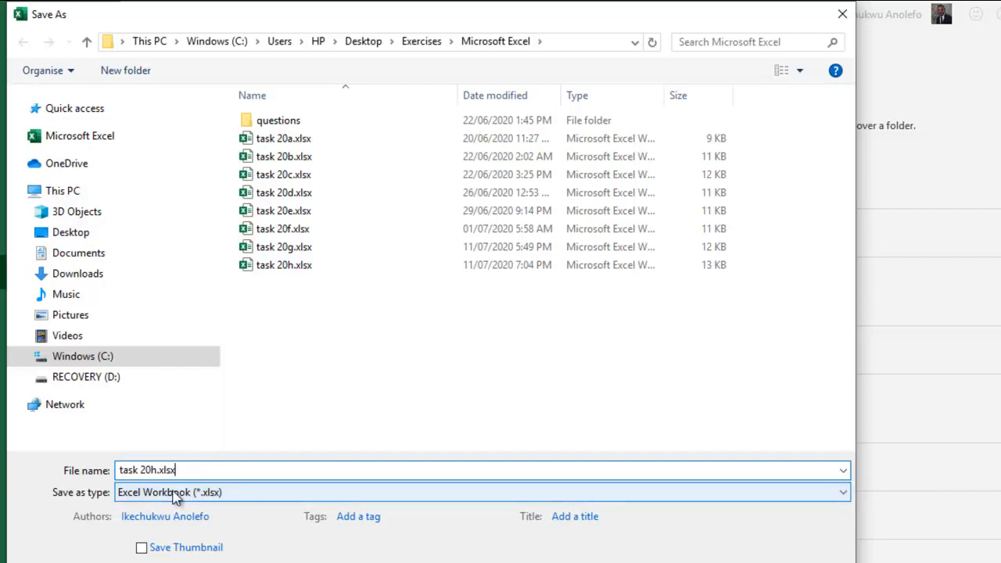
double_click(166, 469)
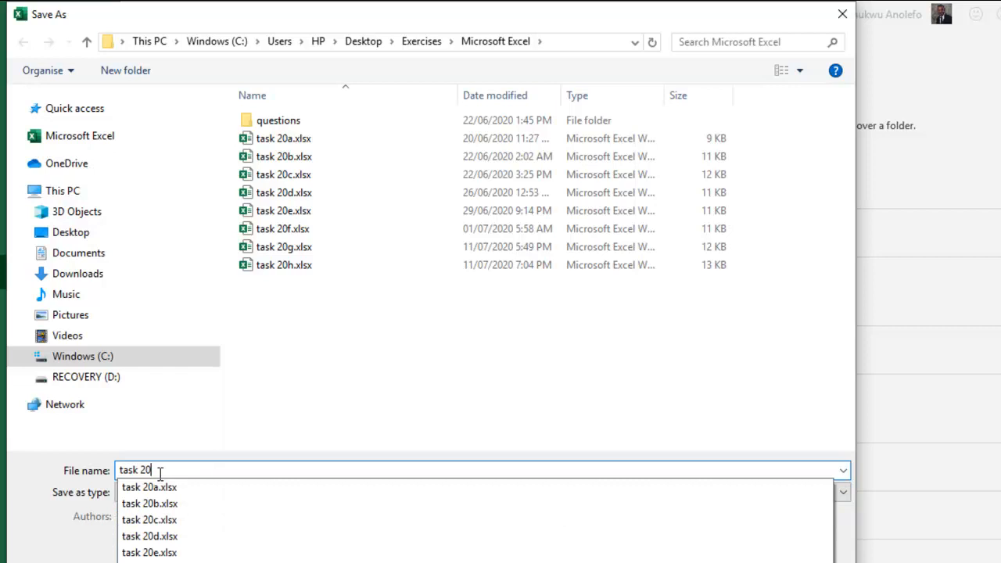
type("i")
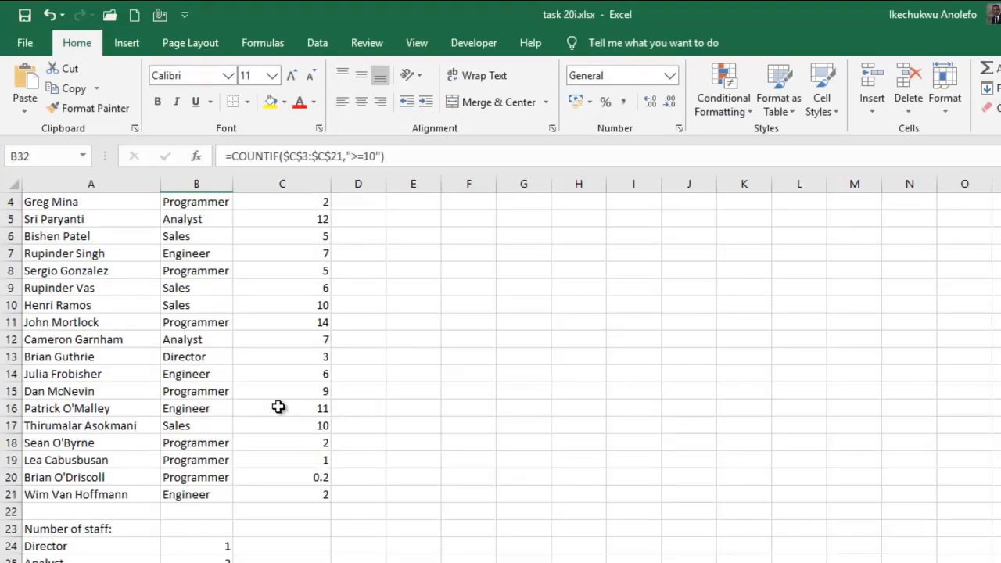
Step: Enter the heading 'Category' in D2 beside Years experience
scroll("up", 3)
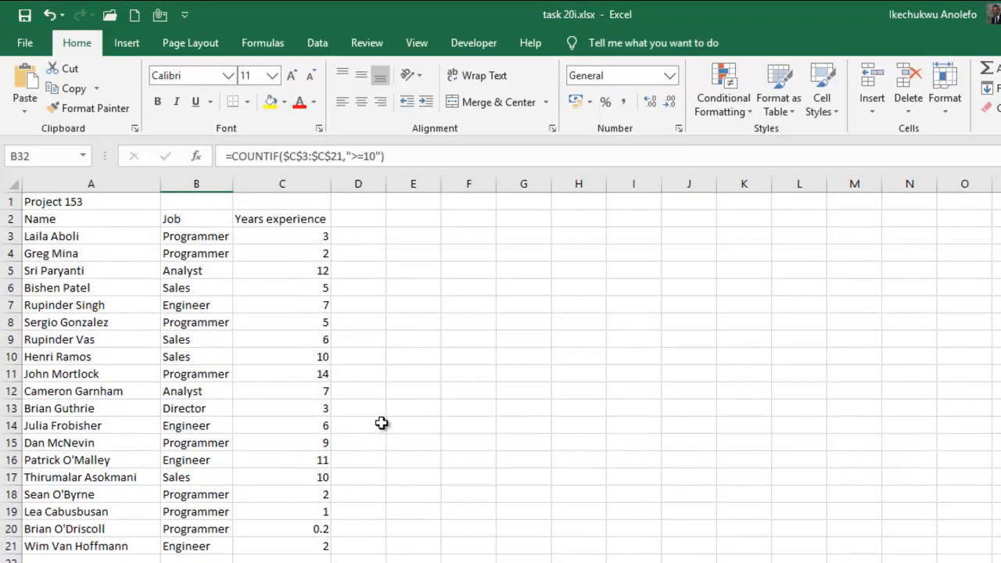
left_click(358, 219)
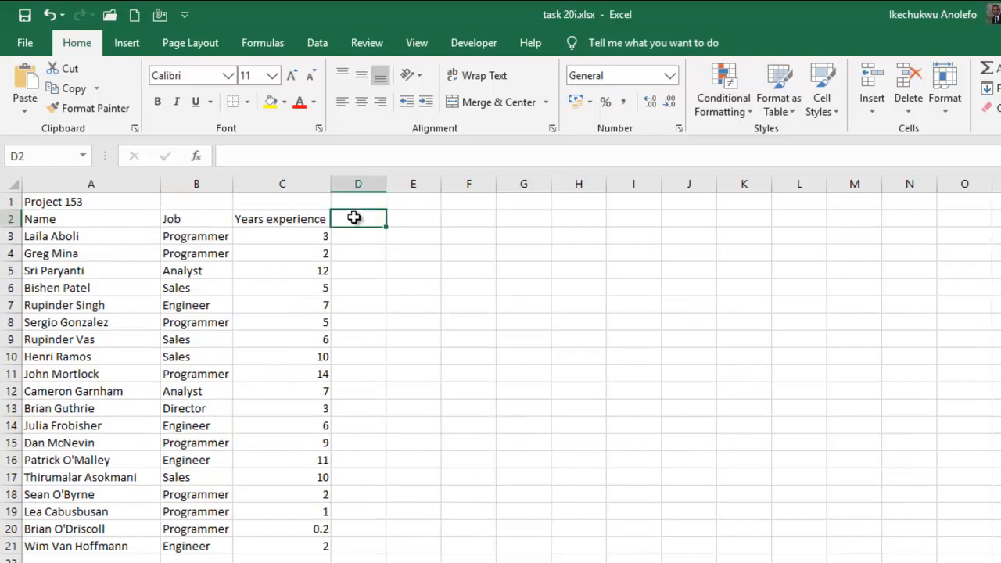
mouse_move(394, 305)
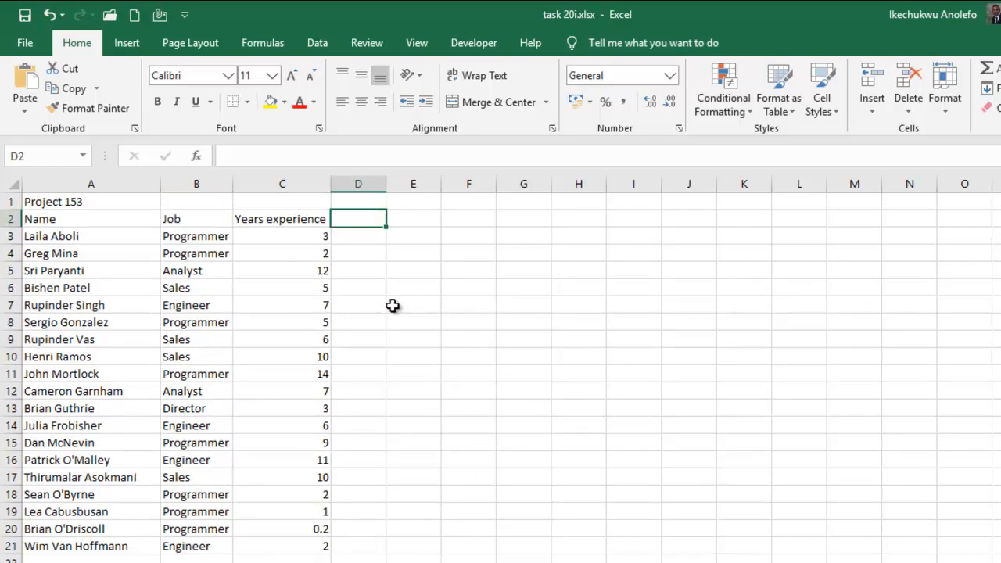
type("Categr")
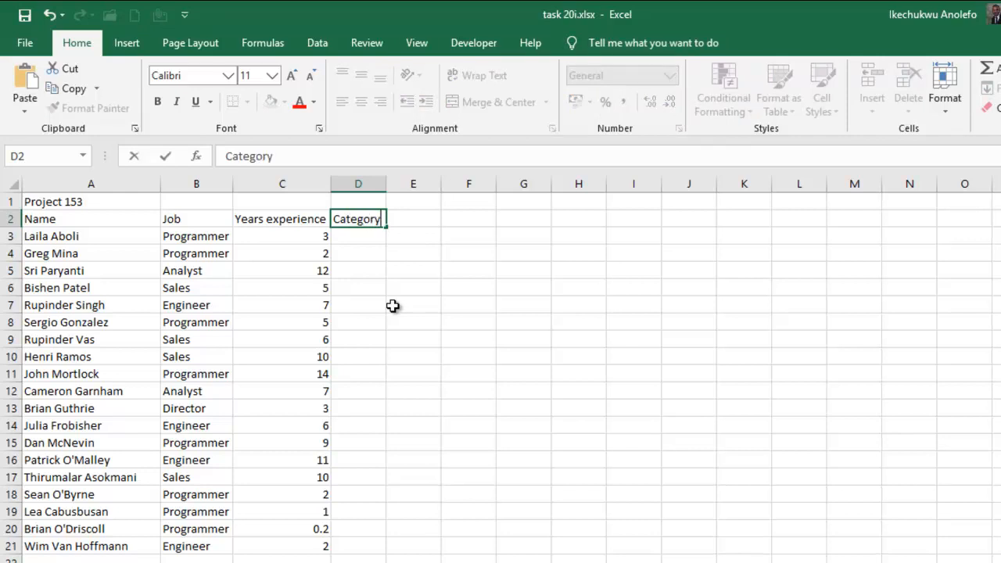
left_click(356, 235)
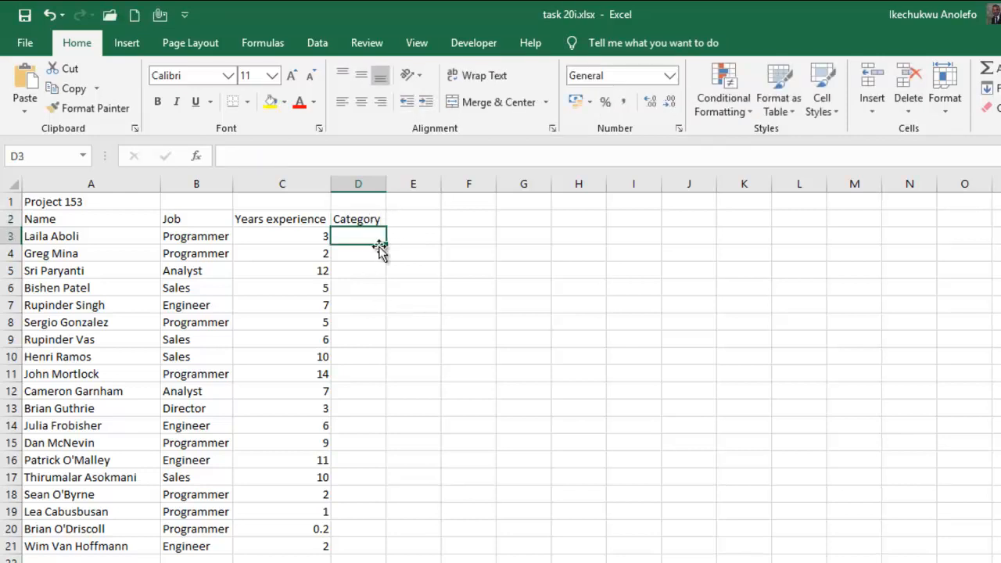
mouse_move(704, 458)
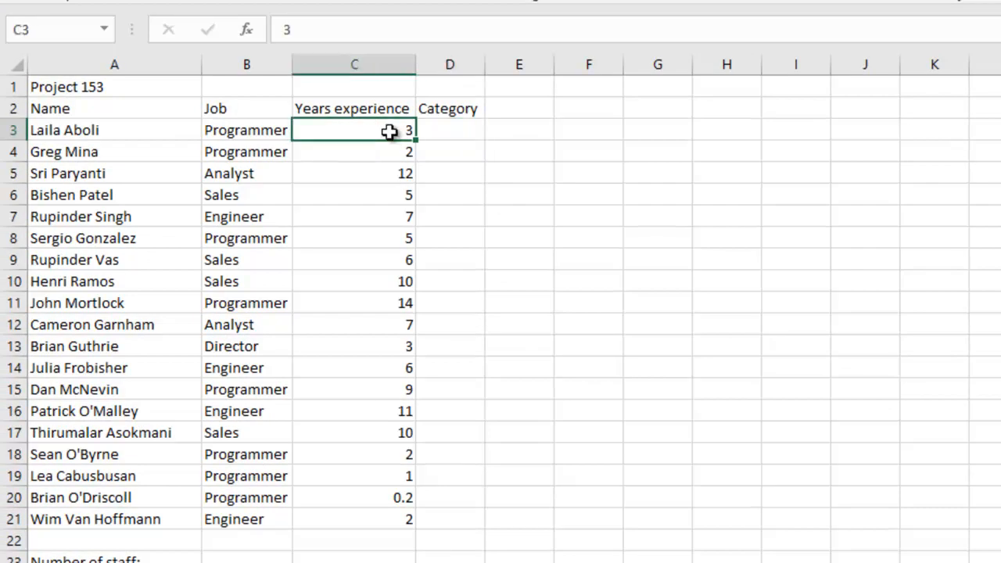
mouse_move(384, 150)
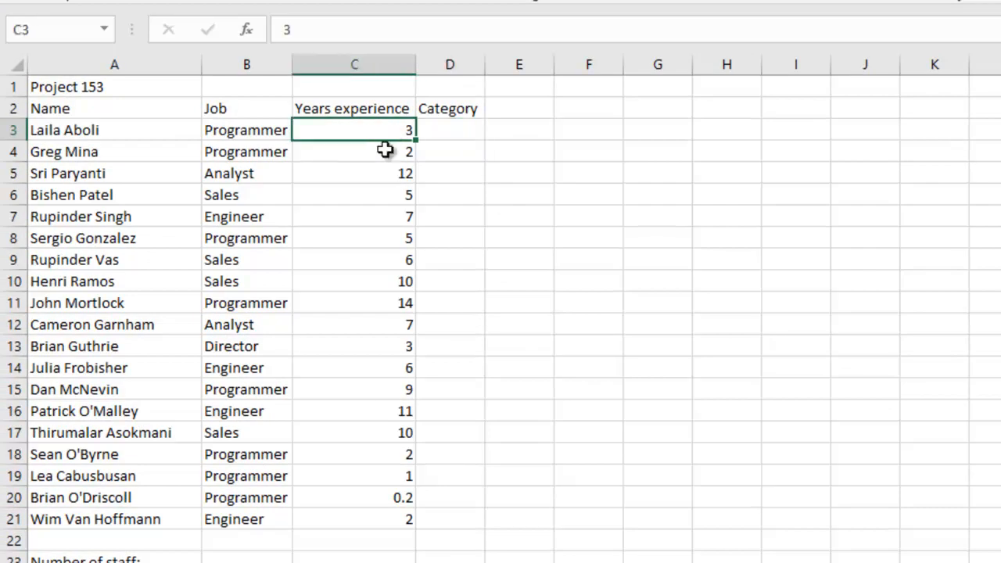
left_click_drag(354, 130, 353, 519)
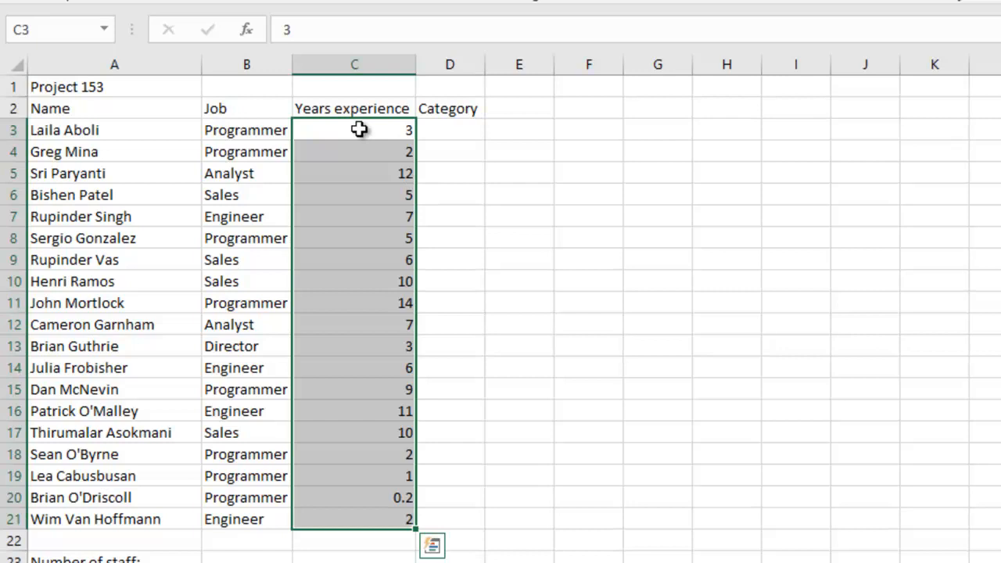
left_click(353, 130)
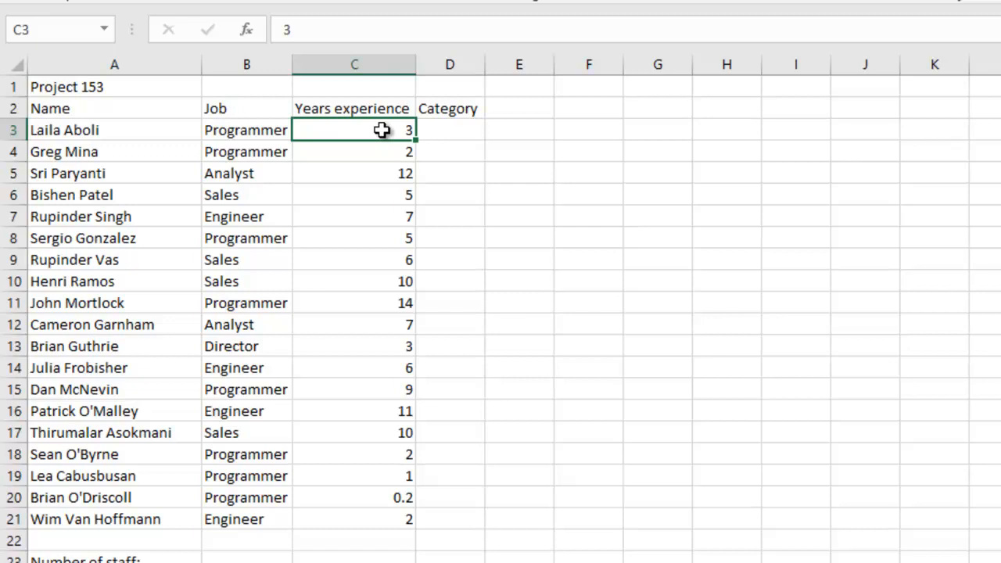
left_click(449, 130)
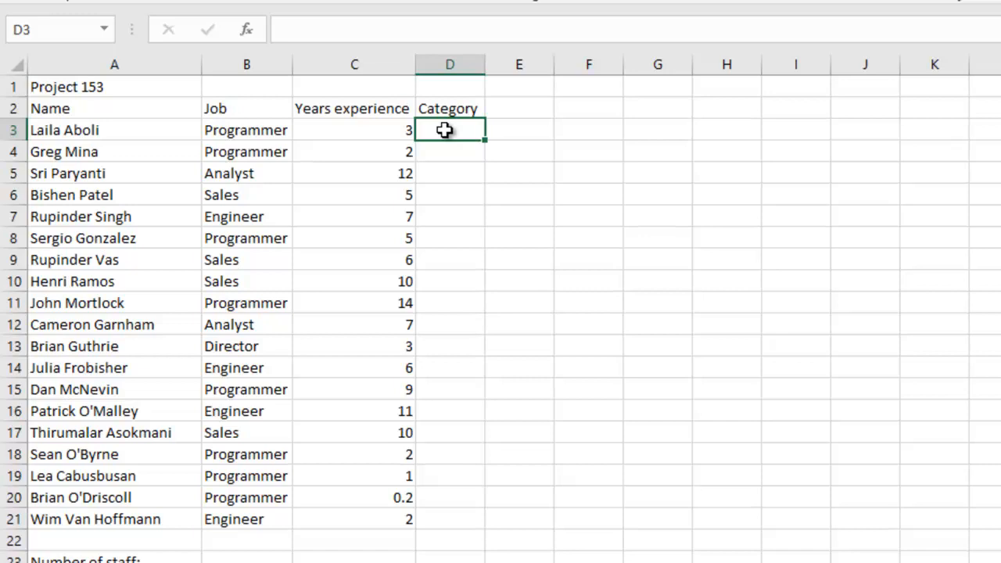
Step: Begin the D3 formula =if(C3>=10, with the true-value quotes ready
type("=")
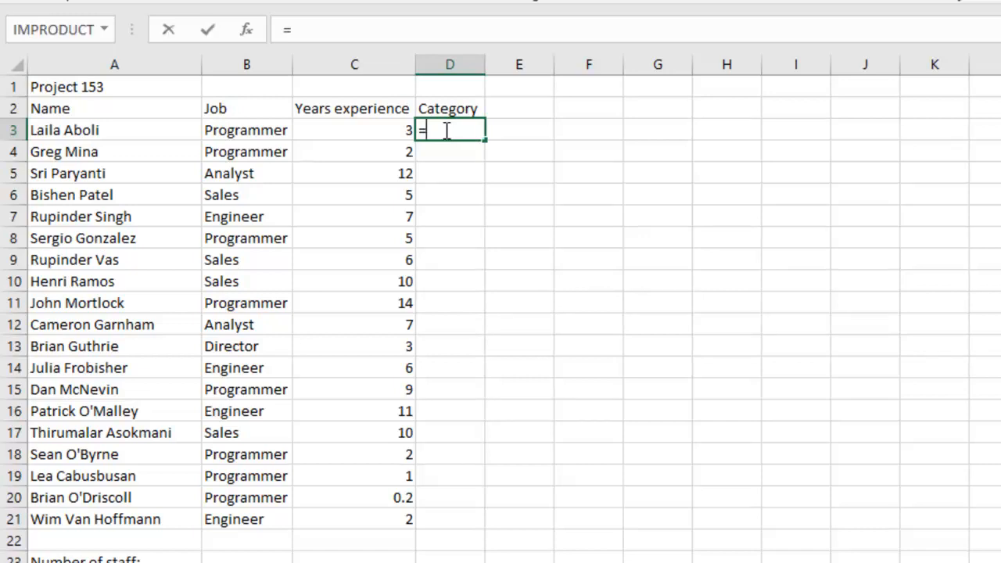
type("if")
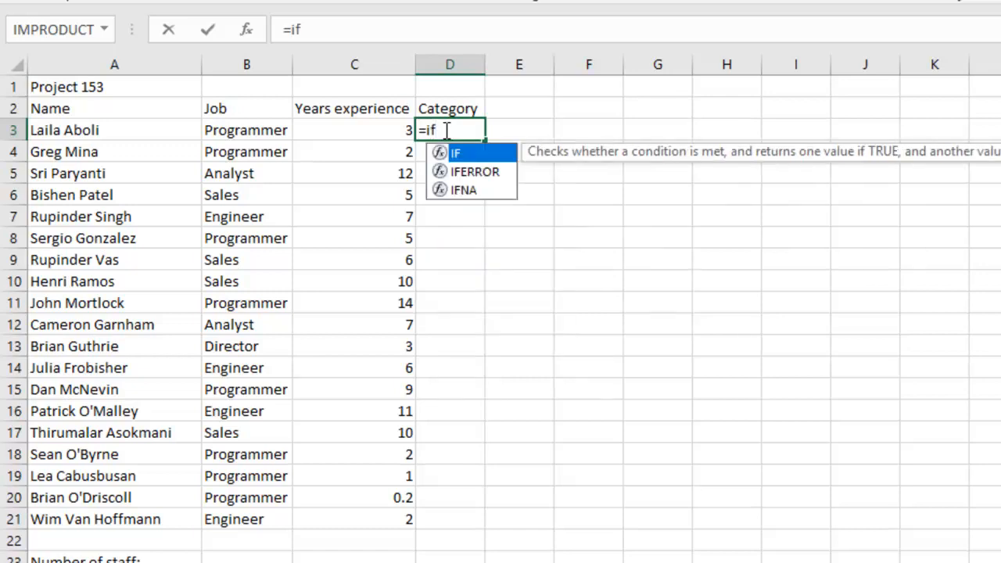
type("(")
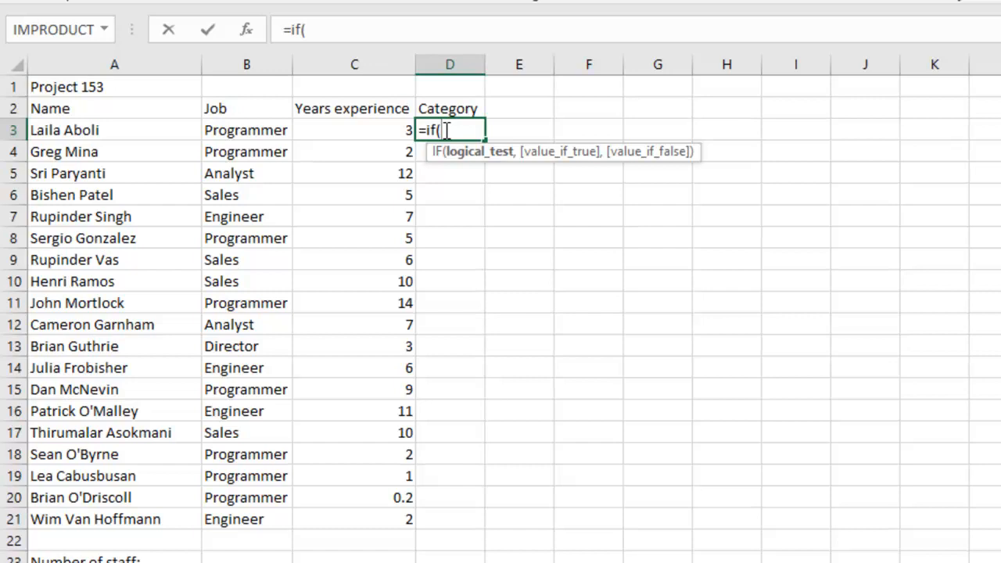
left_click(354, 129)
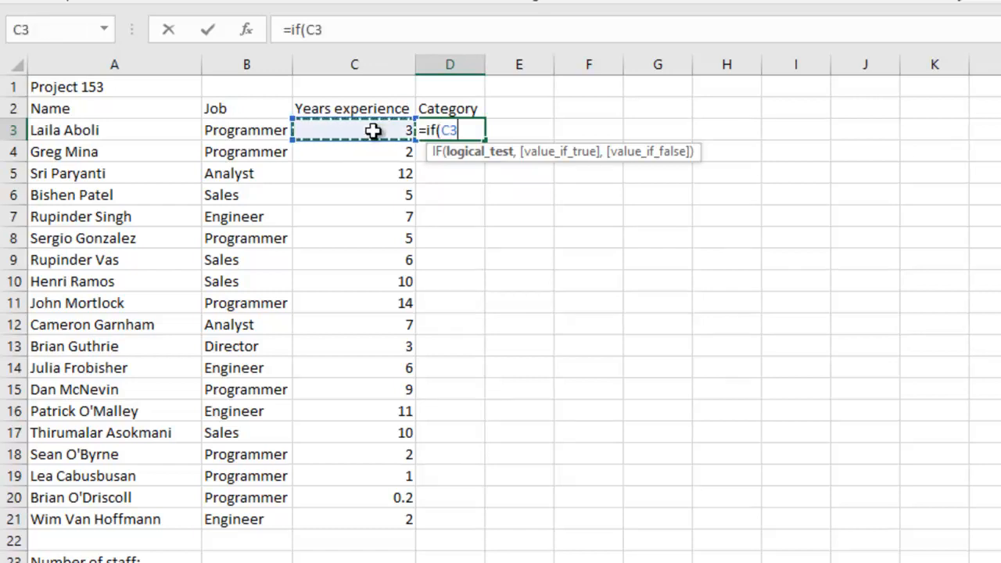
type(">=")
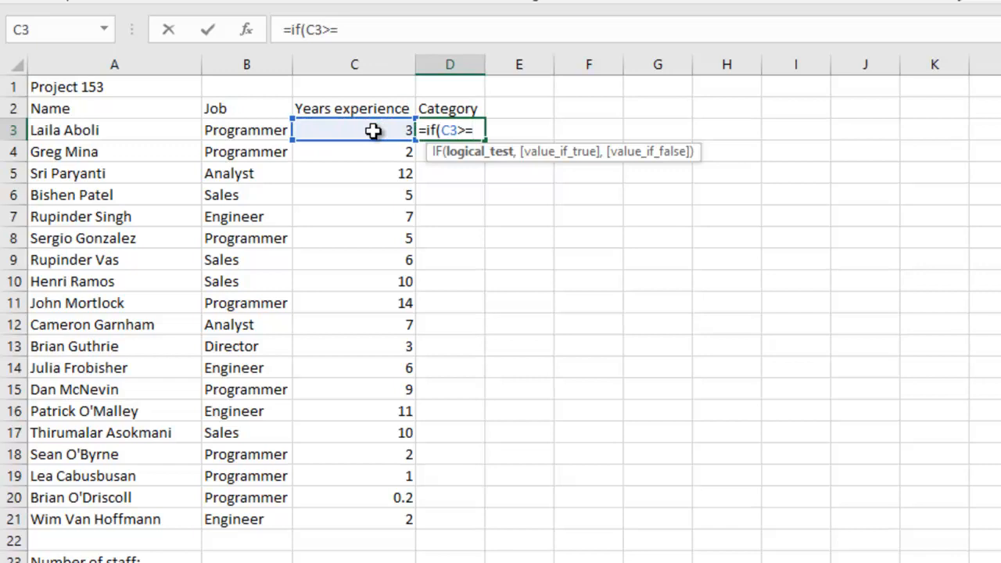
type("10")
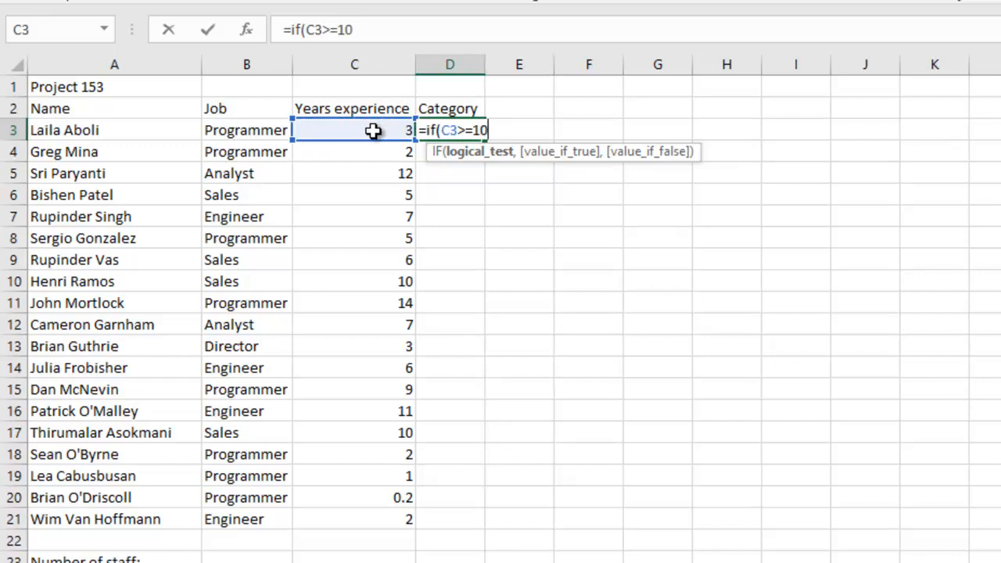
type(",")
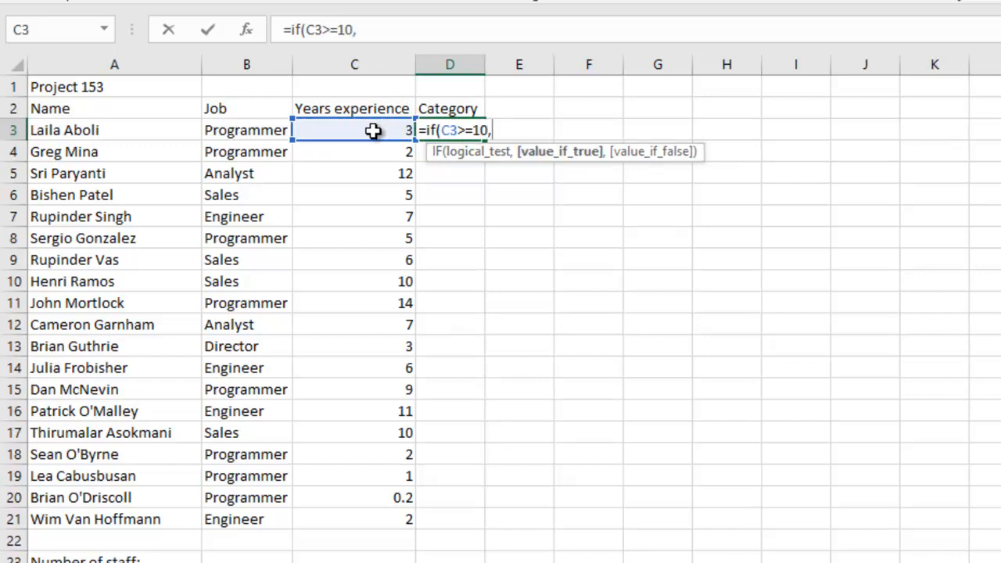
type("\"\"")
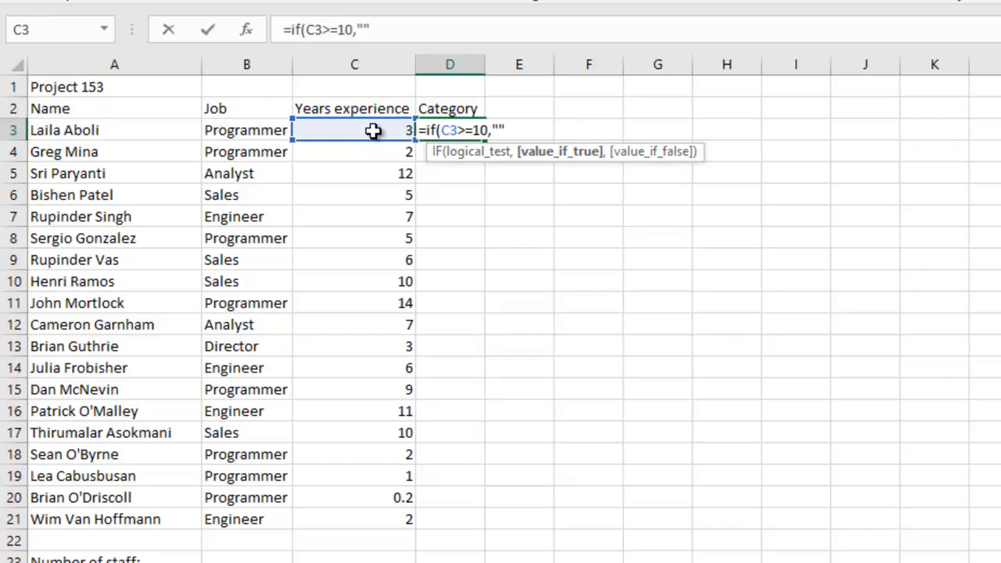
mouse_move(524, 157)
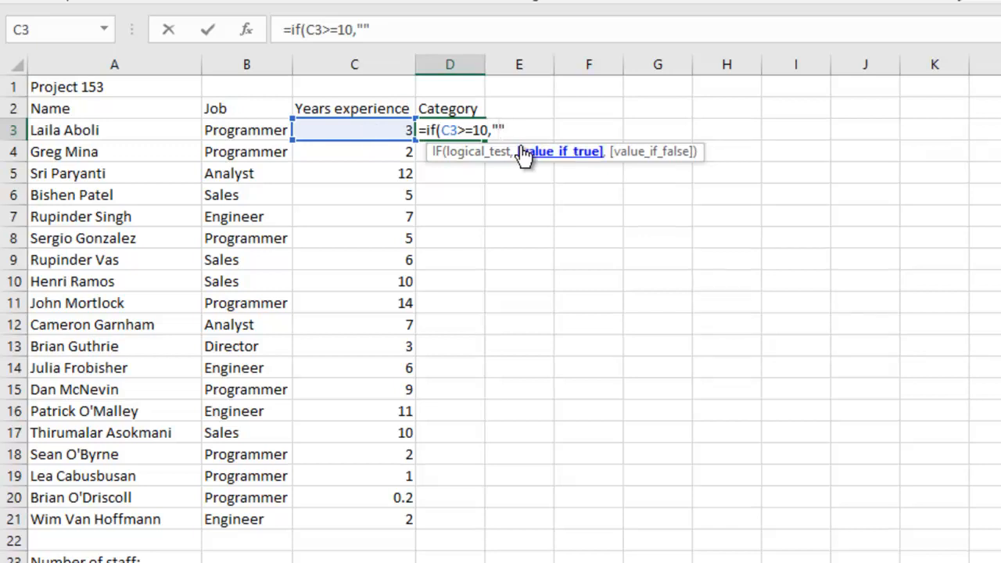
Step: Enter 'Very experienced' as the result when C3 is 10 or more
type("v")
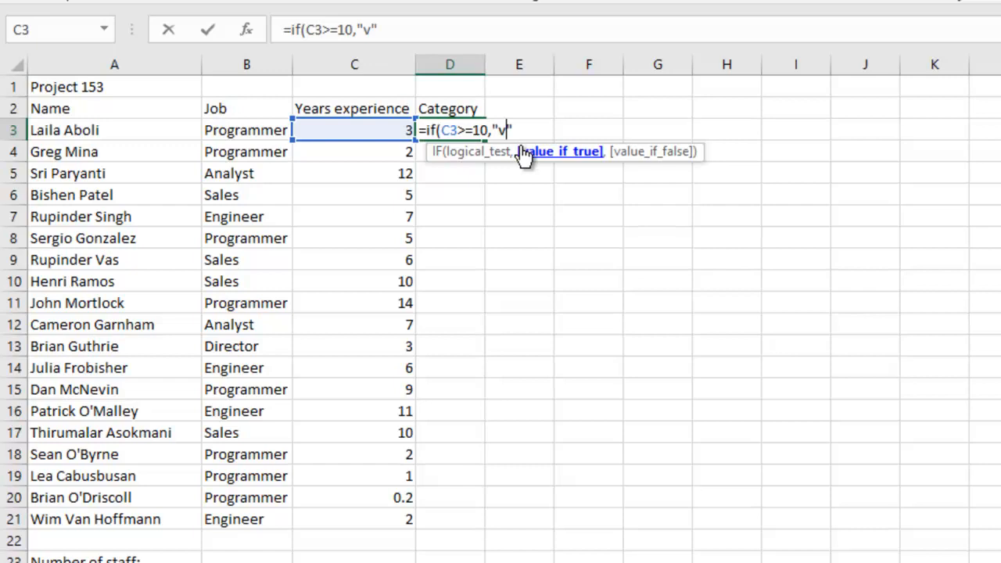
type("V")
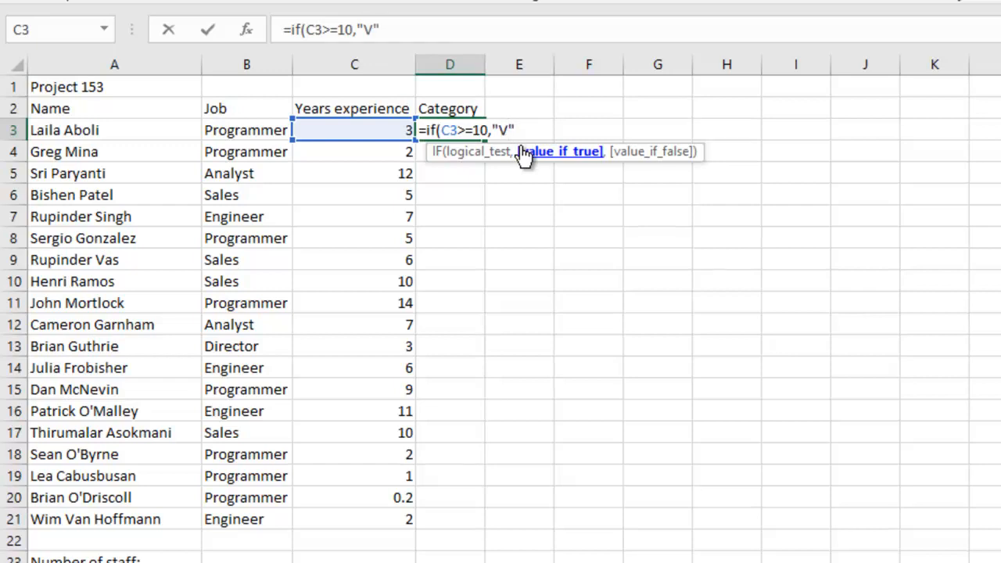
type("ery")
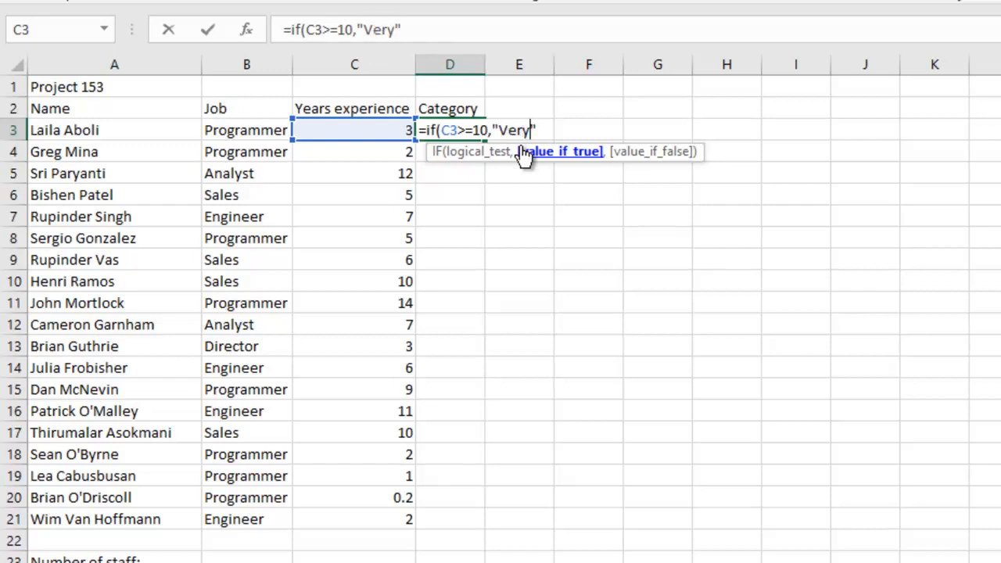
type("exp")
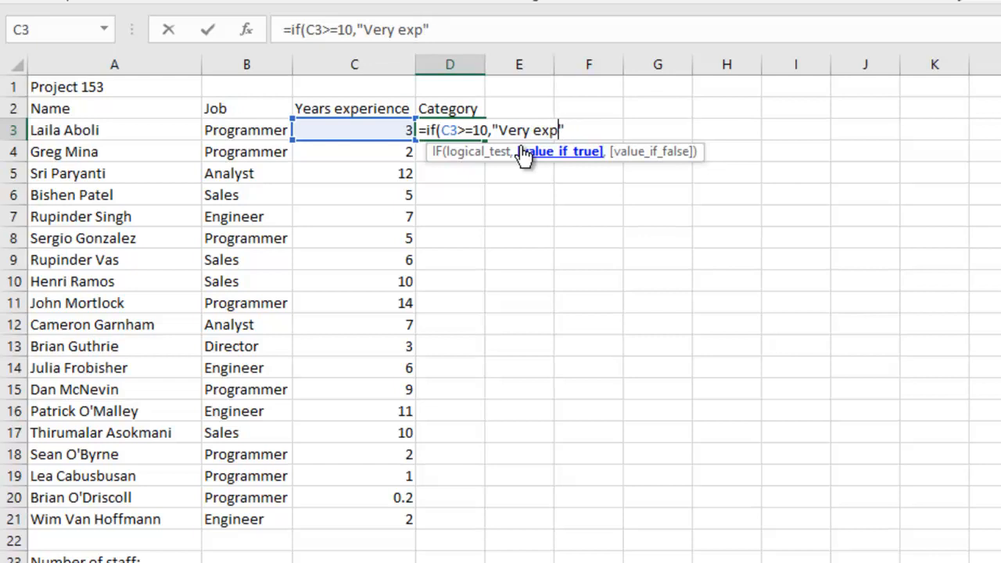
type("ere")
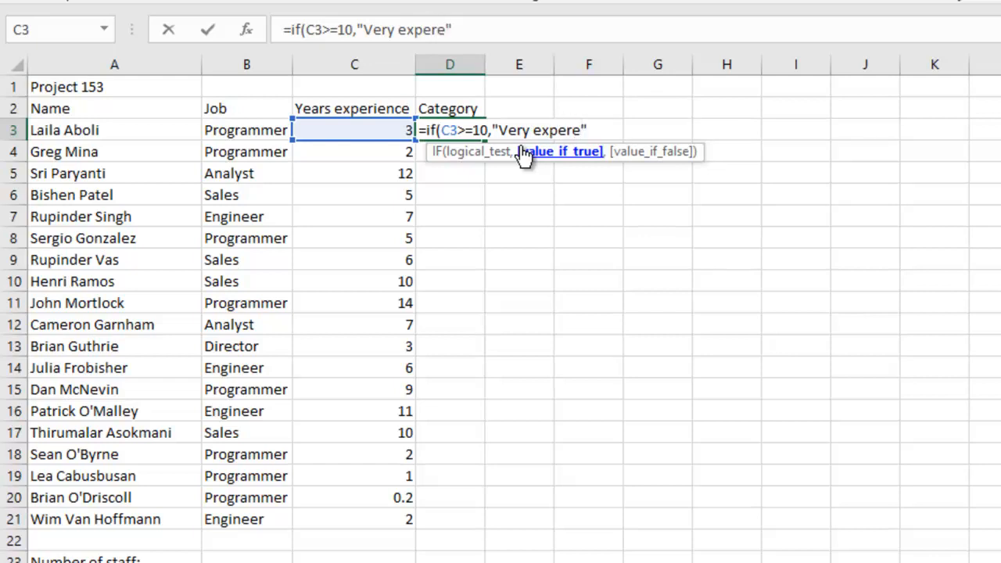
key("Backspace")
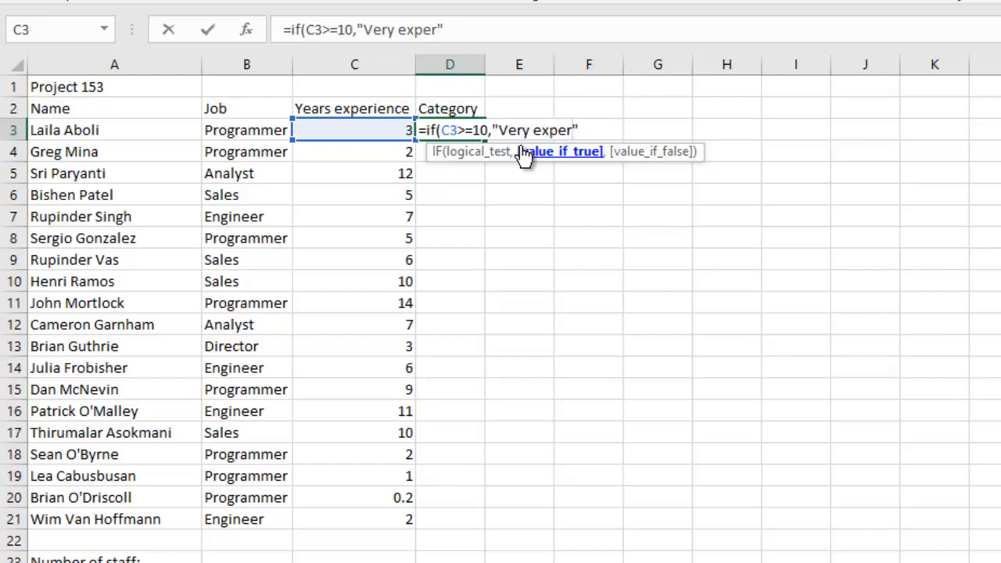
type("ien")
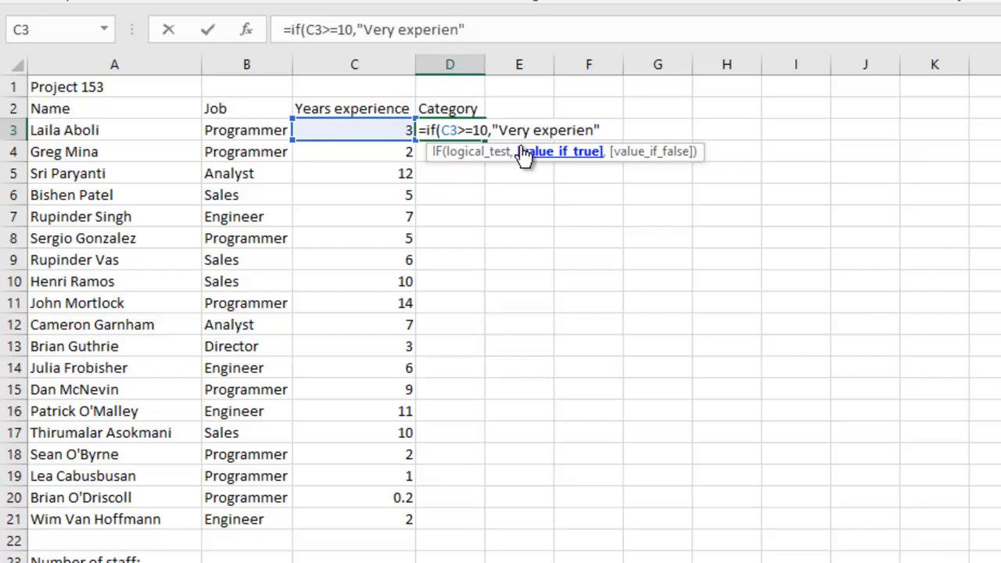
type("ced")
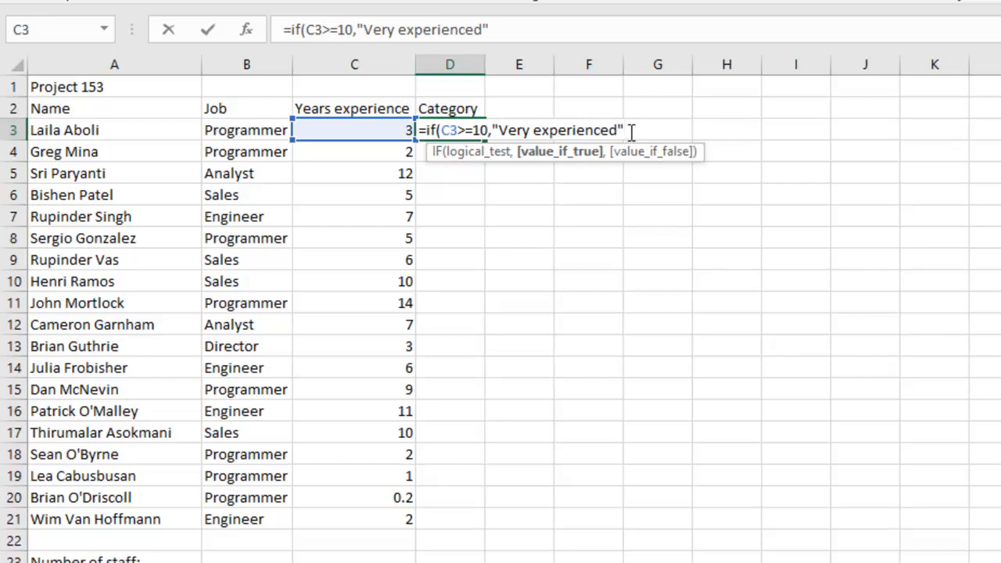
Step: Enter 'Not experience' as the otherwise result of the IF formula
type(",")
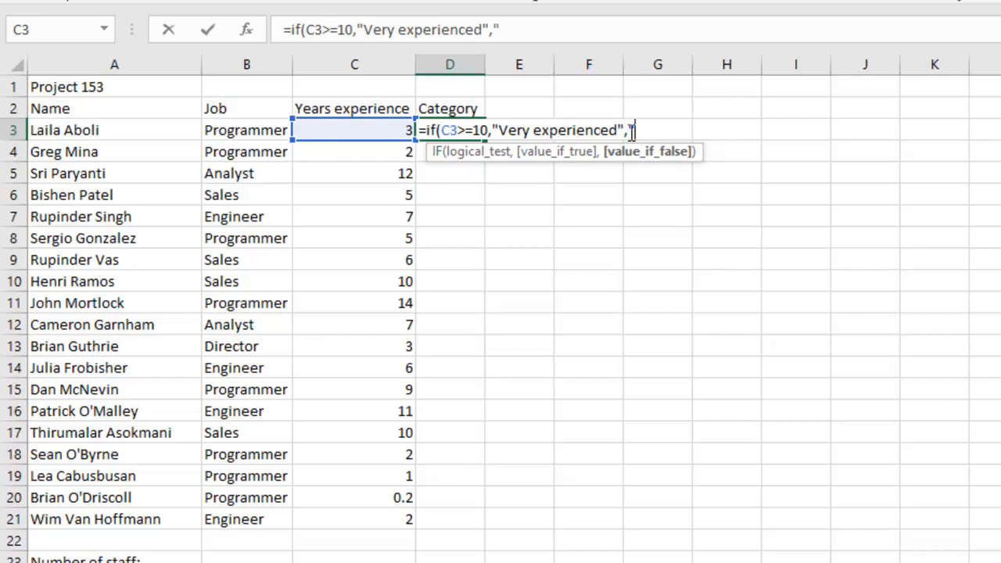
type("\"")
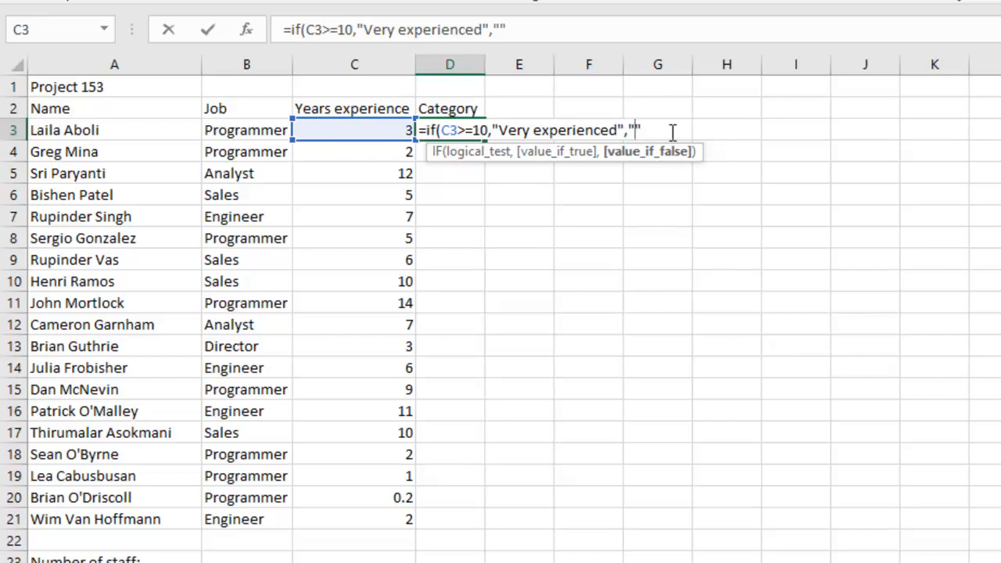
type("Not")
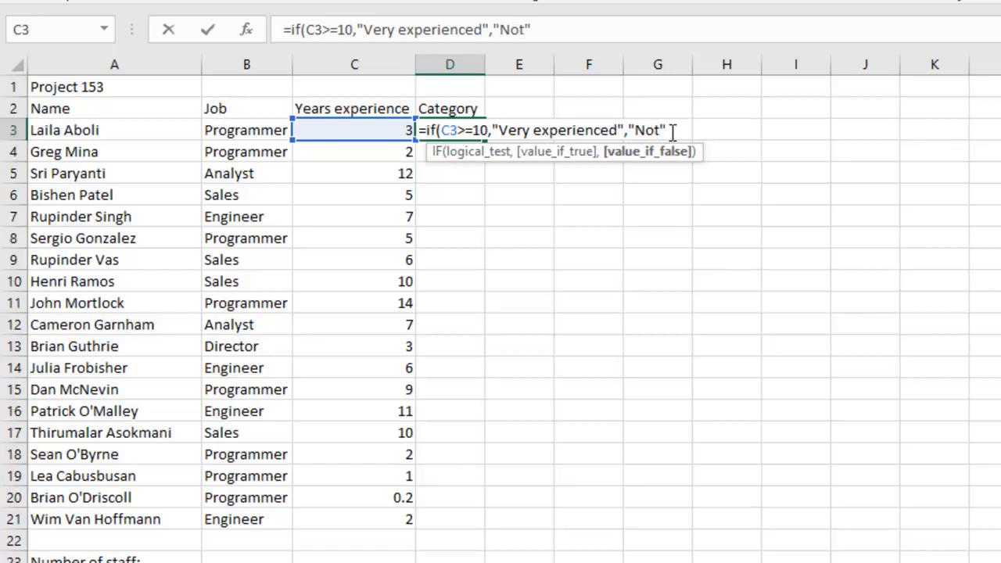
type("ex")
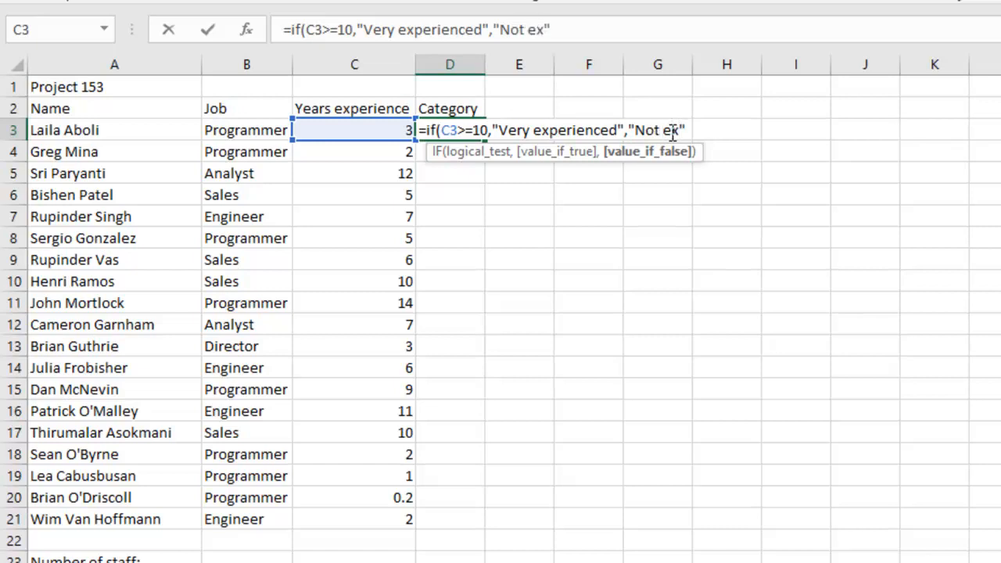
type("perienced")
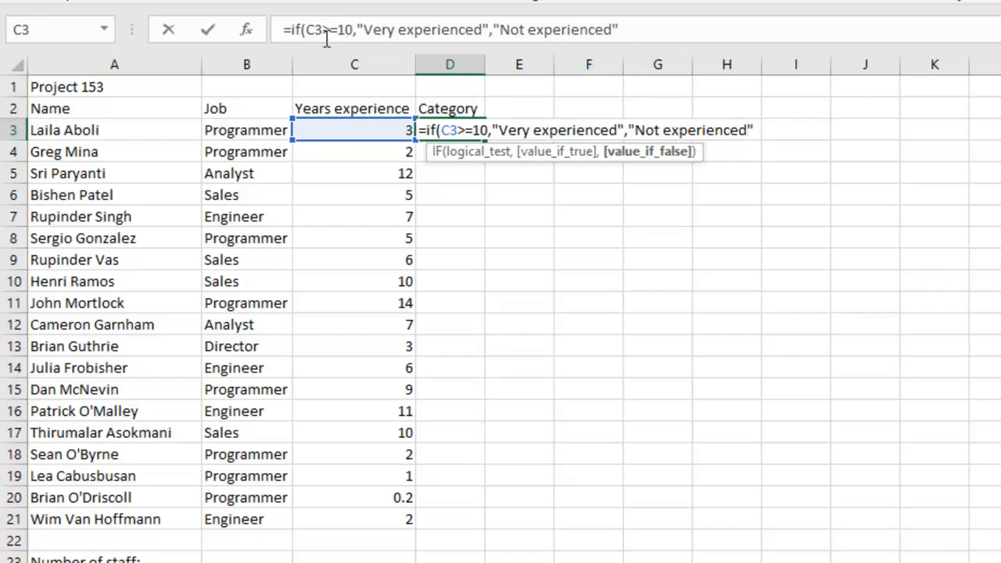
mouse_move(642, 96)
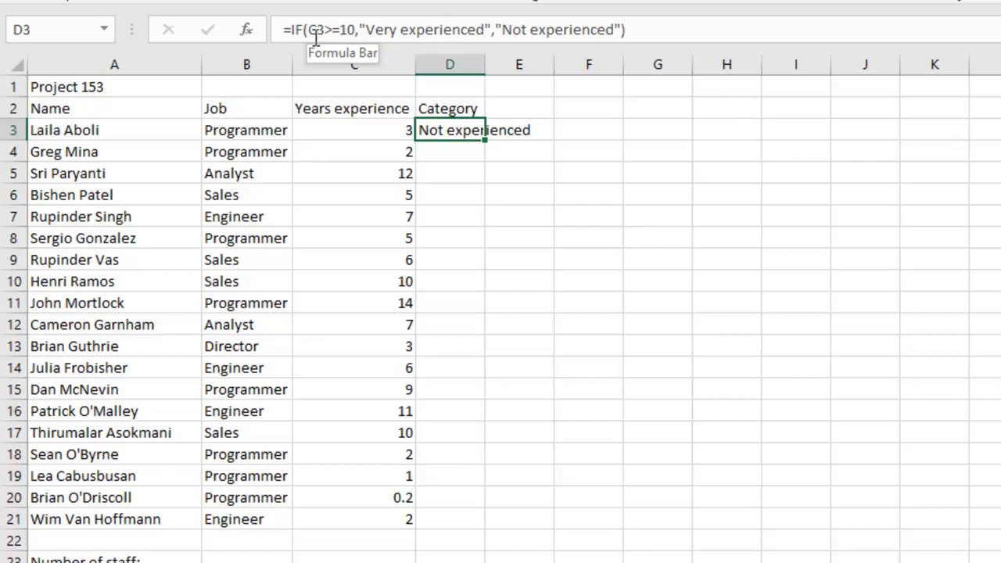
mouse_move(316, 38)
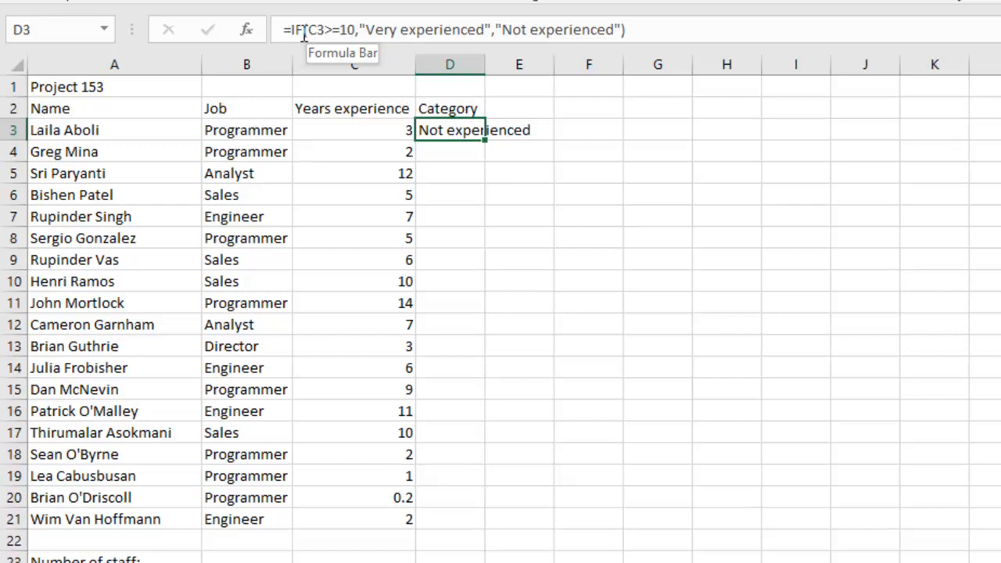
Step: Review and confirm the D3 formula so it shows Not experienced for 3 years
left_click(353, 129)
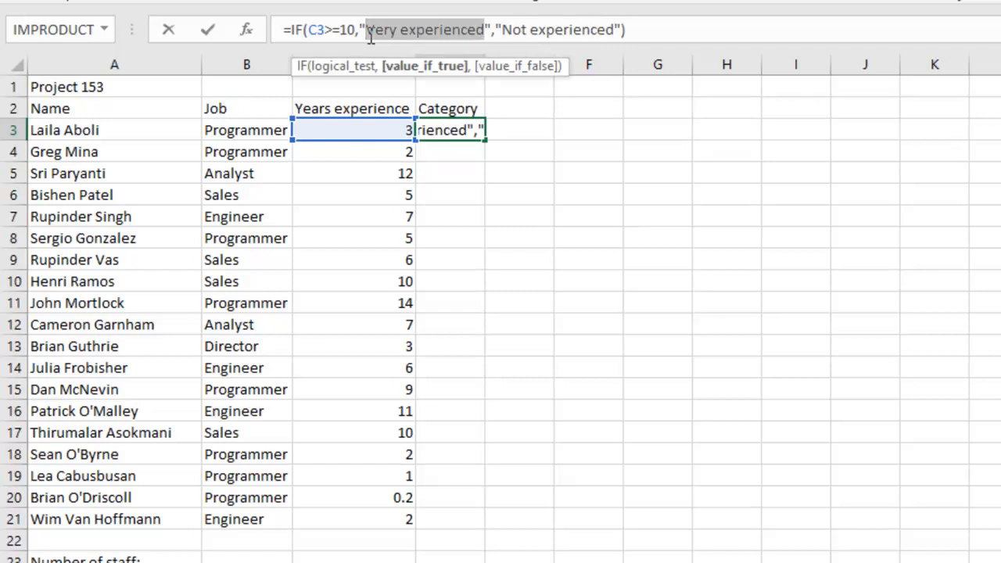
key("Enter")
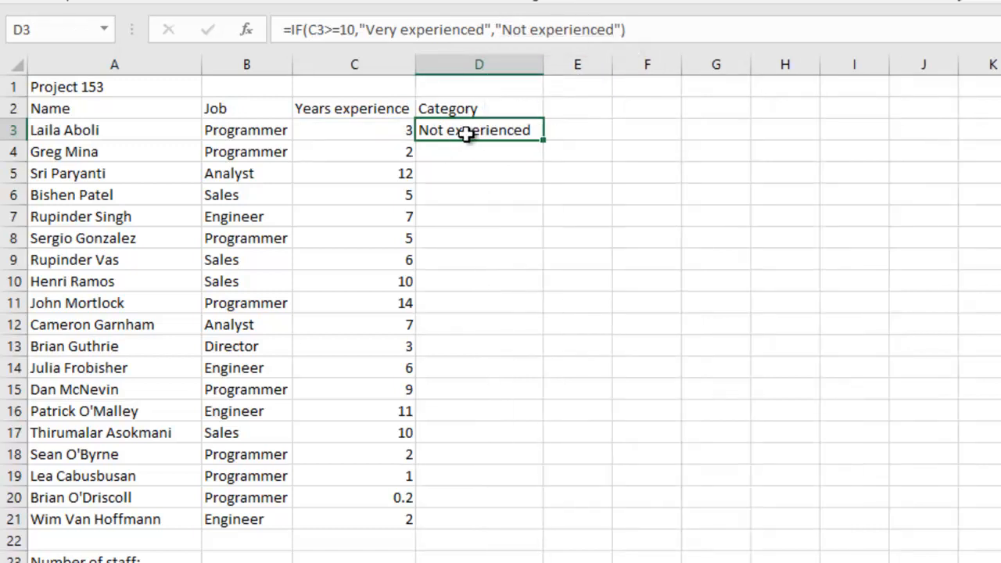
left_click(353, 130)
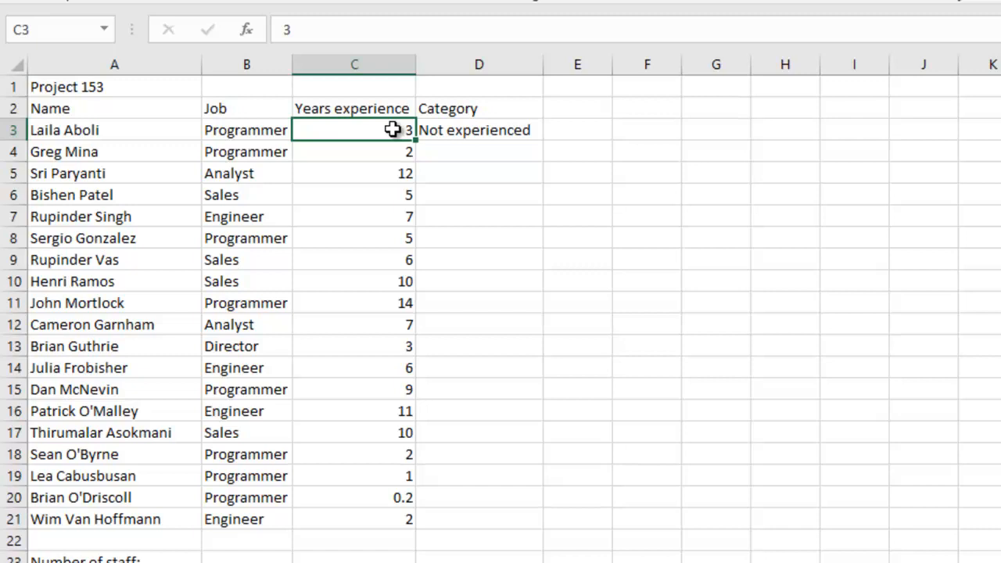
mouse_move(432, 129)
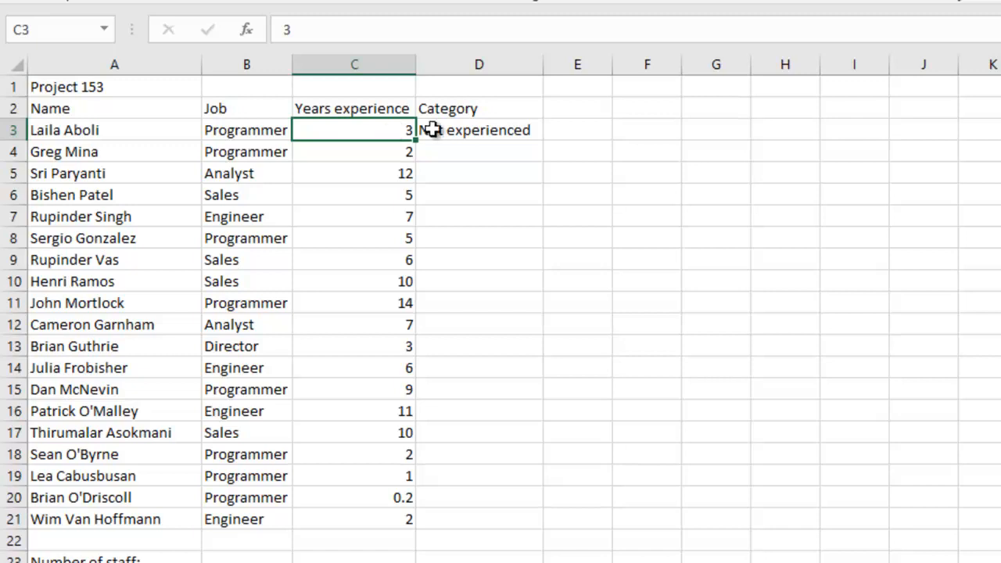
left_click(478, 129)
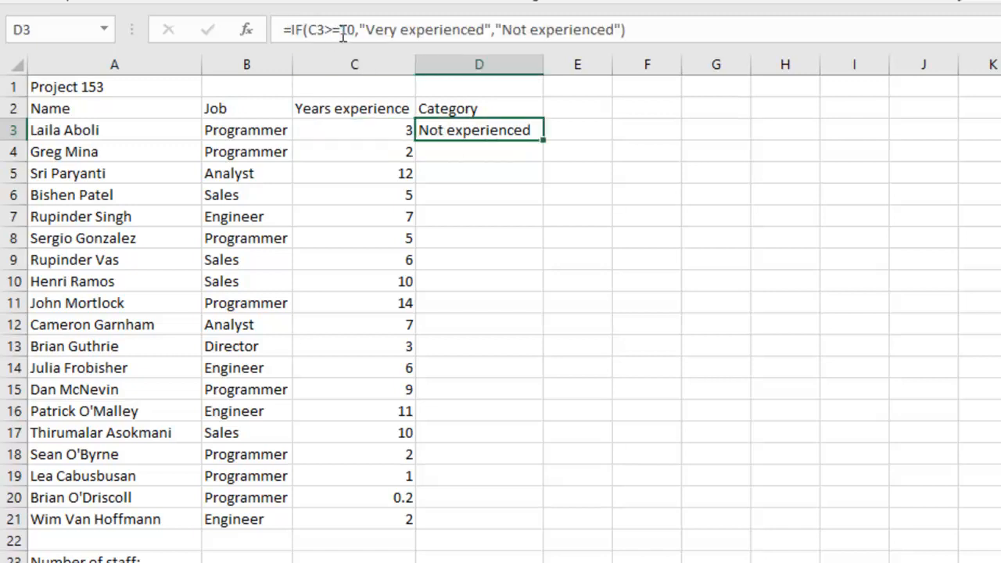
mouse_move(320, 34)
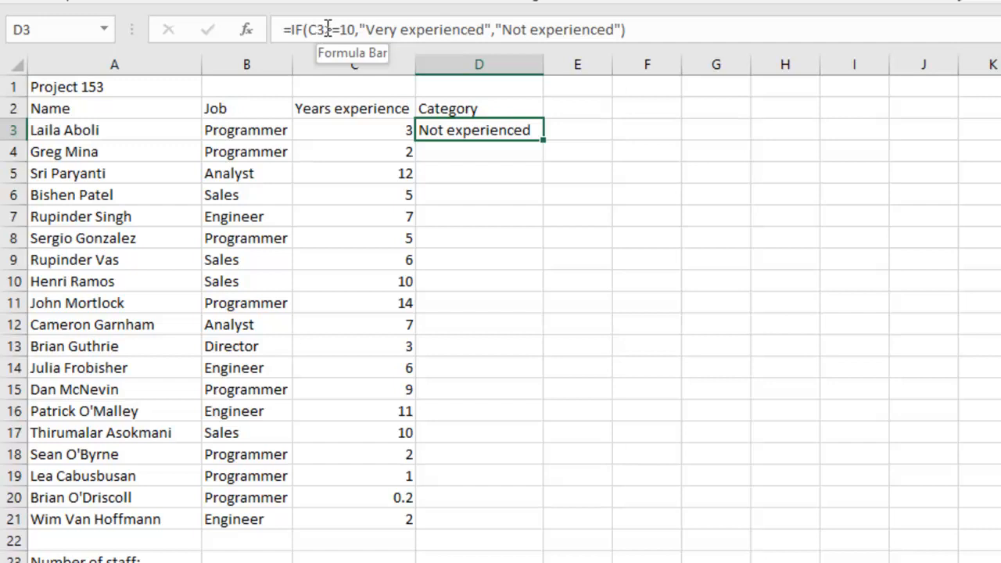
left_click(479, 151)
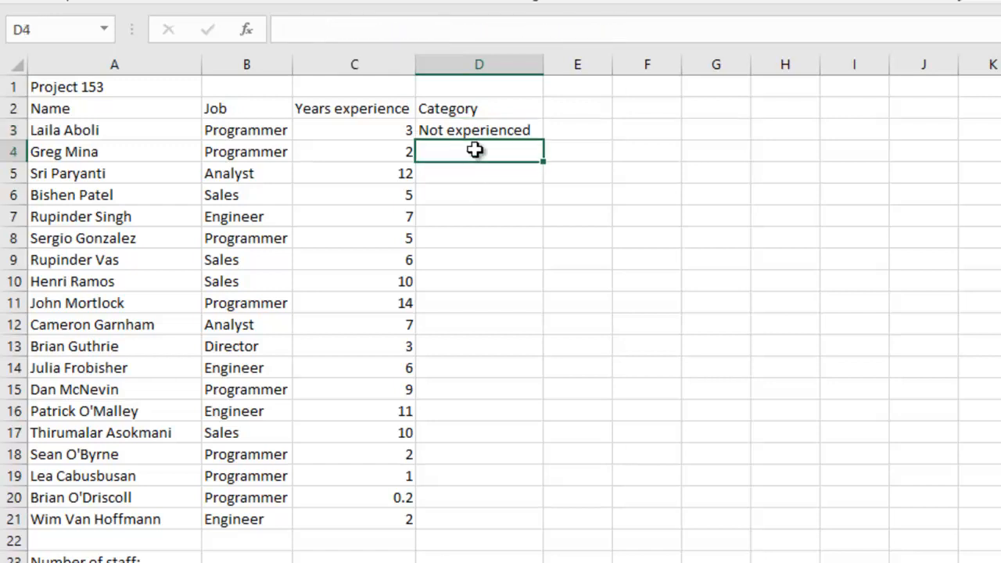
left_click(479, 130)
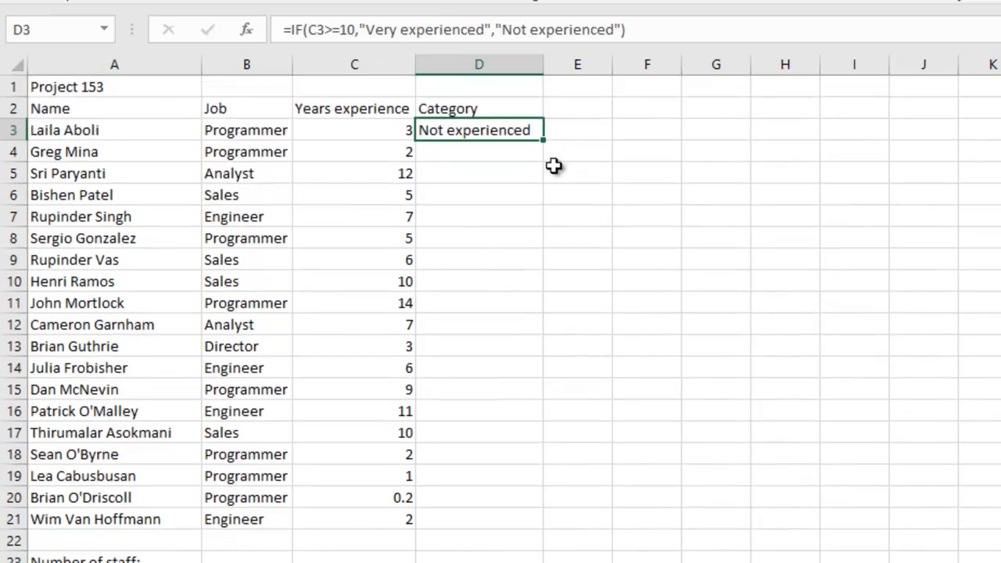
Step: Fill the IF formula from D3 down to D21 and check D5 shows Very experienced for 12 years
left_click_drag(541, 139, 541, 530)
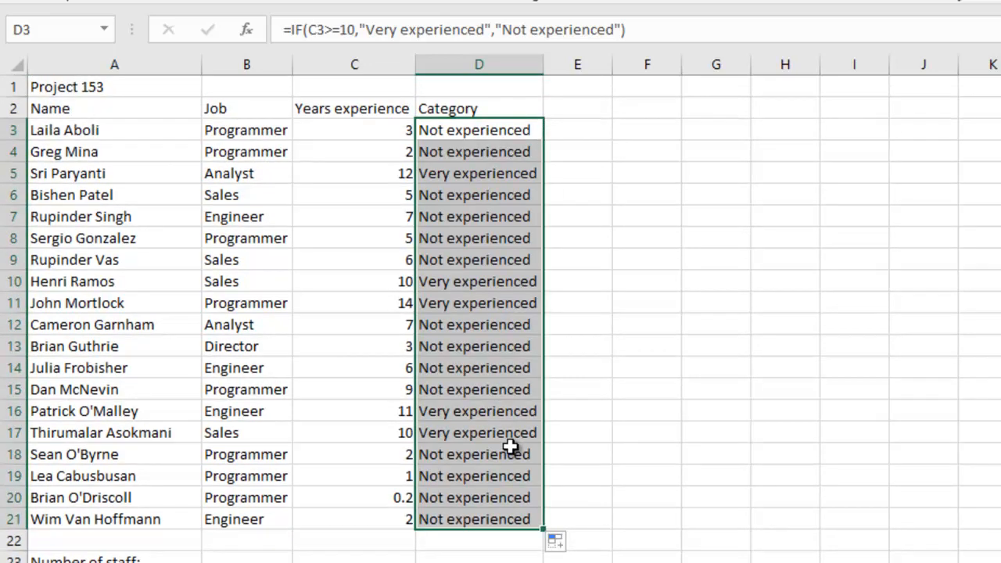
mouse_move(441, 172)
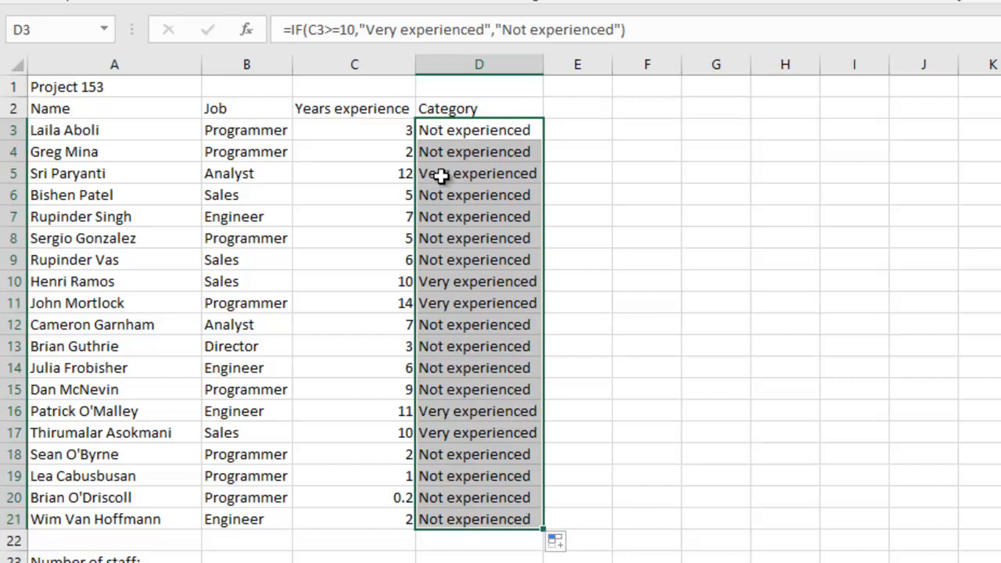
left_click(479, 172)
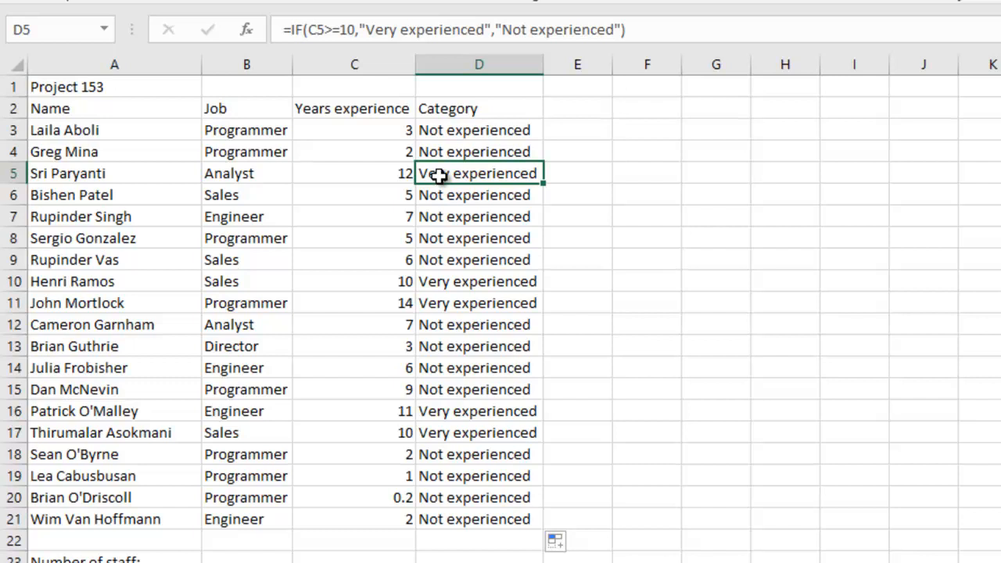
left_click(353, 172)
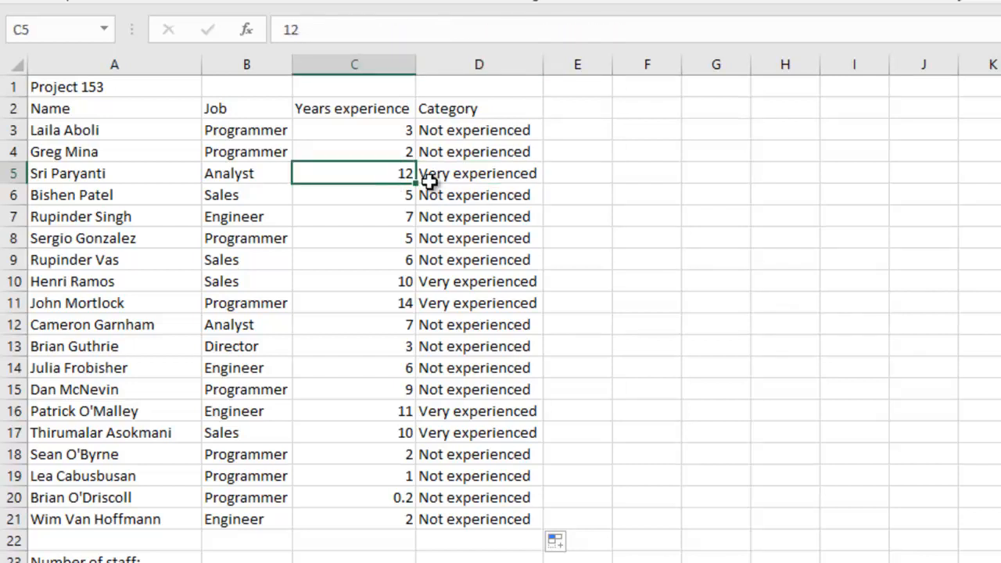
mouse_move(455, 179)
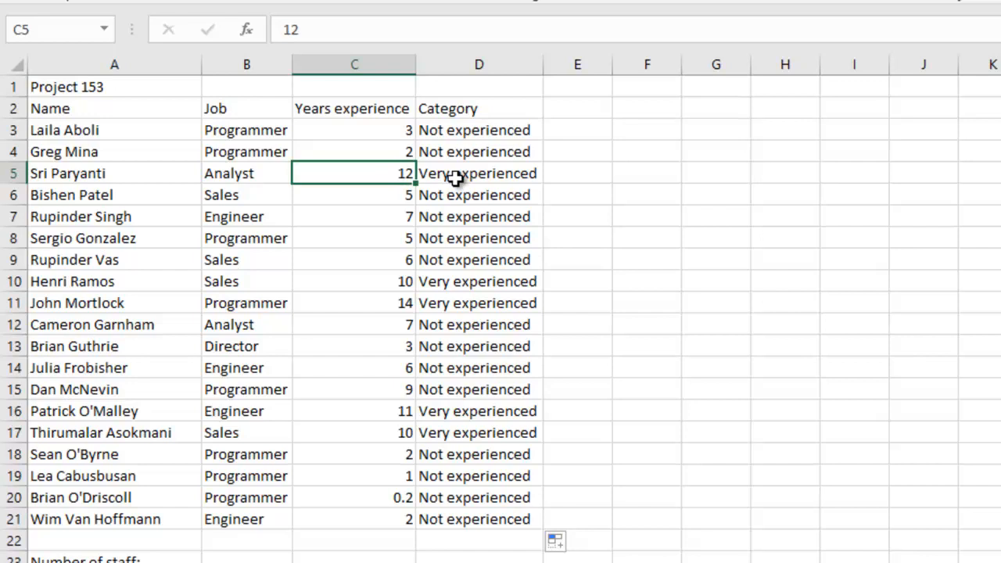
left_click(478, 172)
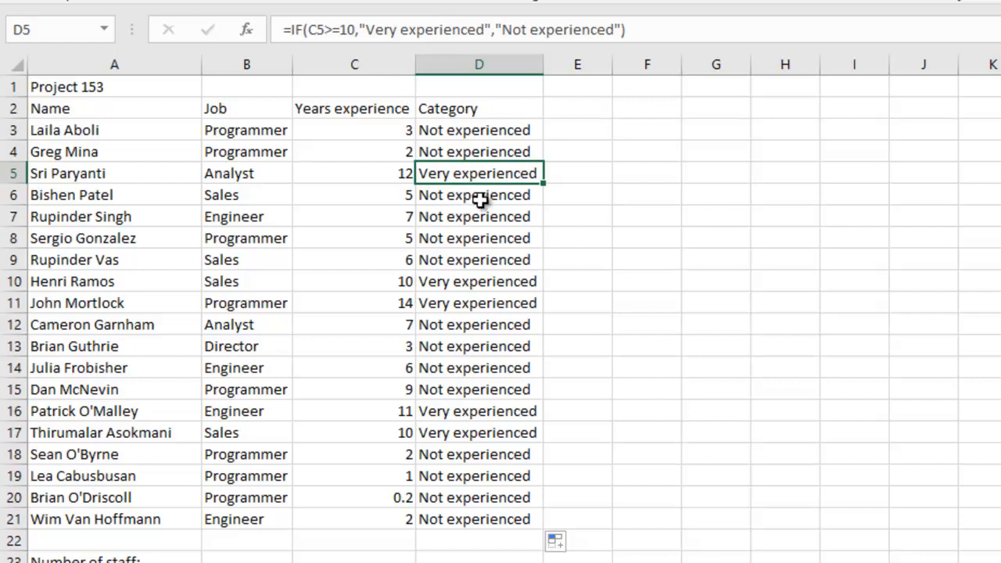
left_click_drag(479, 194, 478, 260)
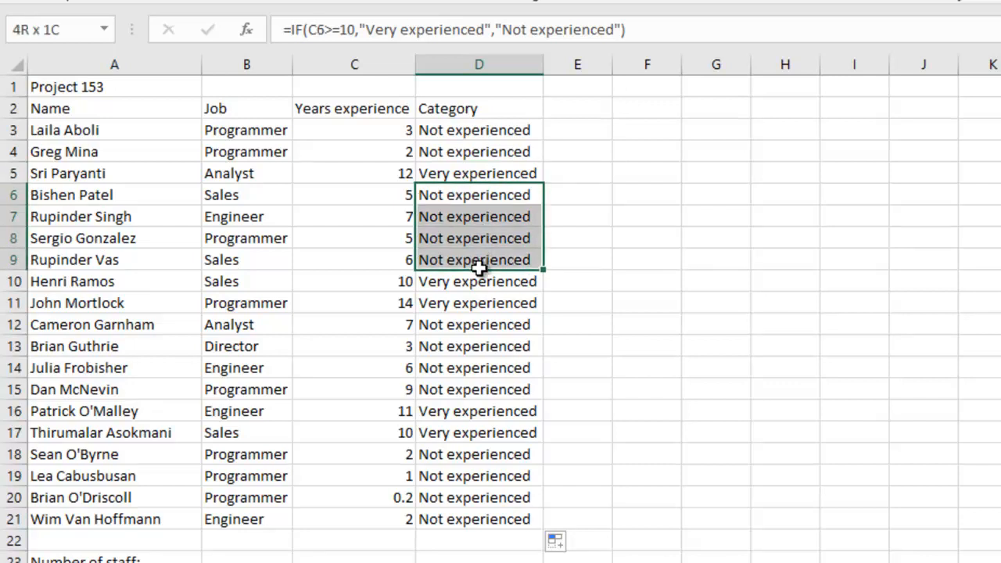